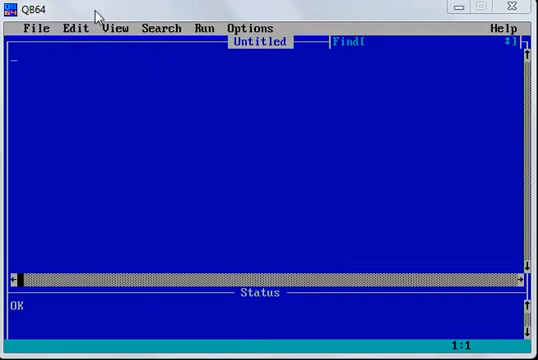
# Write the first line as the comment 'REM to make a menu driven calculator'
pyautogui.write('rem to')
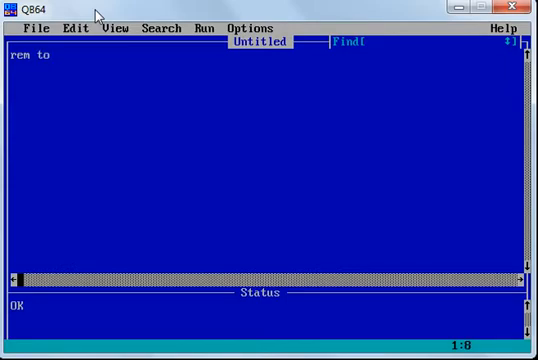
pyautogui.write('make a')
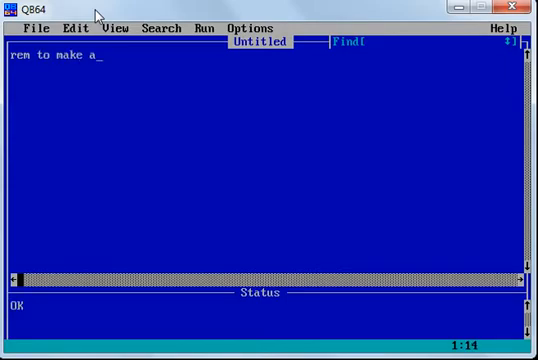
pyautogui.write('menu driven calcula')
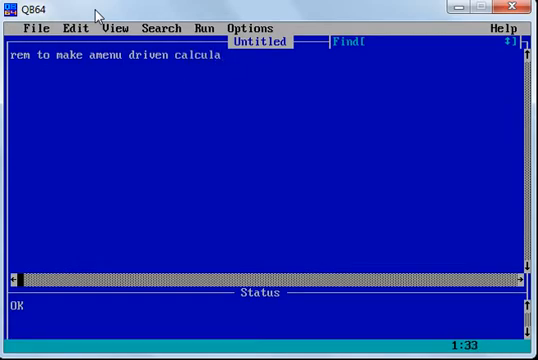
pyautogui.write('tor')
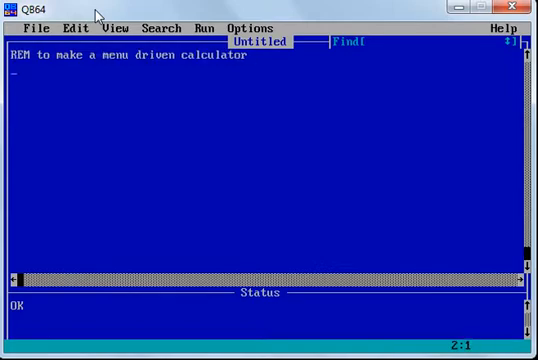
# Add CLS and INPUT "Please enter the 1st number :"; a
pyautogui.write('c')
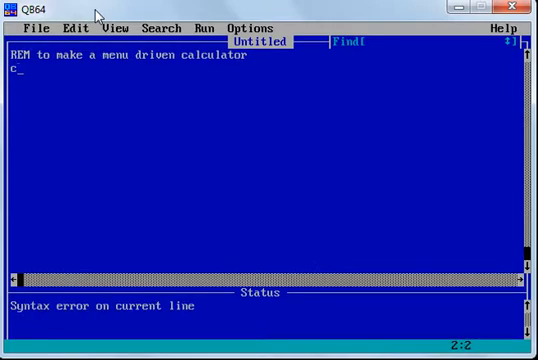
pyautogui.write('LS')
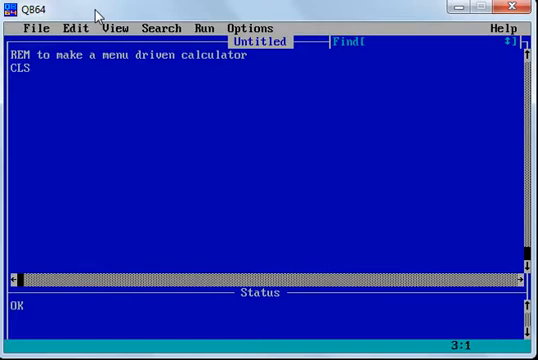
pyautogui.write('input')
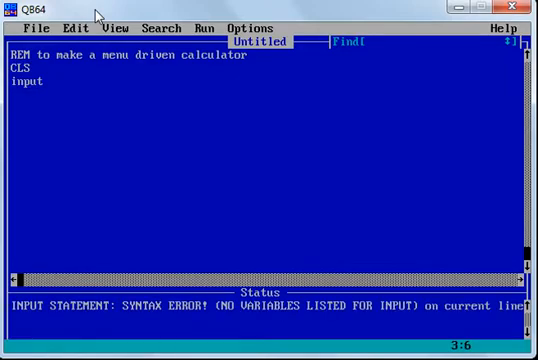
pyautogui.write('""')
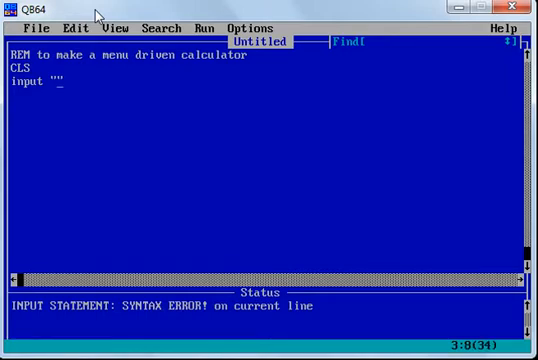
pyautogui.write('Please enter')
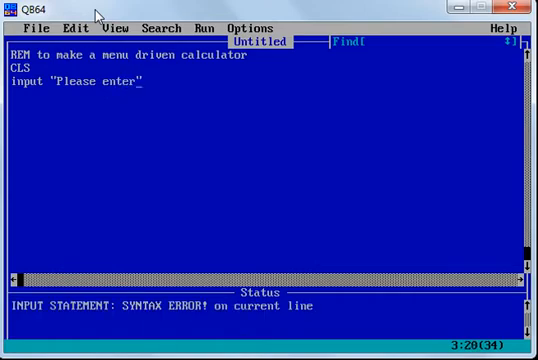
pyautogui.write('the 1sy')
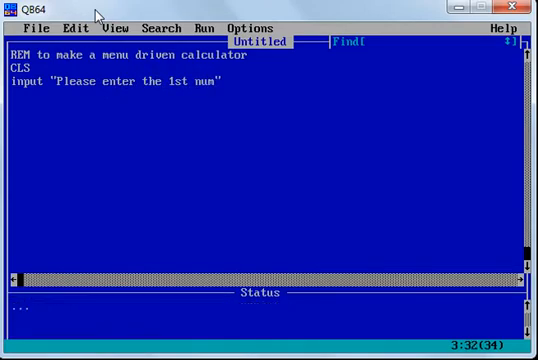
pyautogui.write('ber:"')
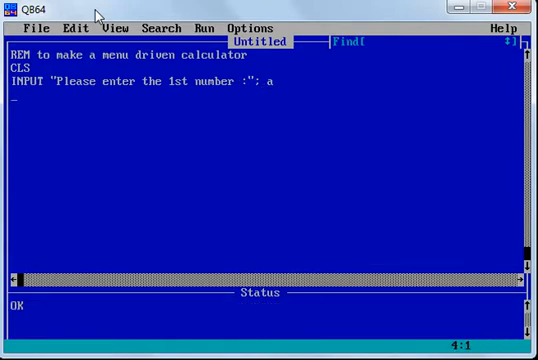
# Add INPUT "Please enter the 2nd number :"; b
pyautogui.write('Inp')
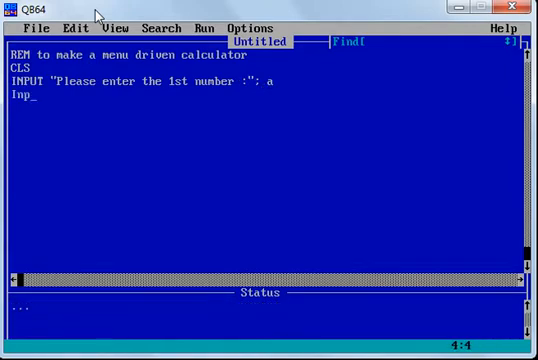
pyautogui.write('ut')
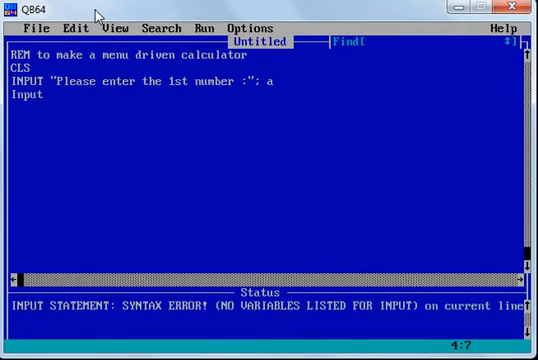
pyautogui.write('"PLe"')
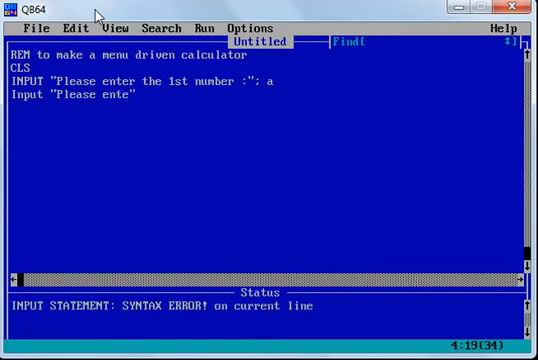
pyautogui.write('r the 2"')
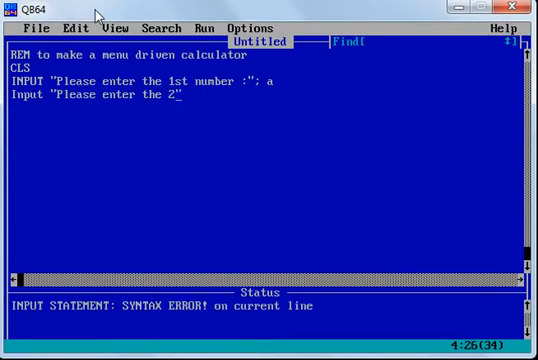
pyautogui.write('nd Va')
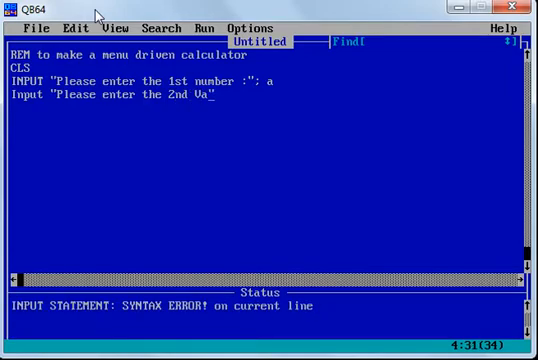
pyautogui.write('l')
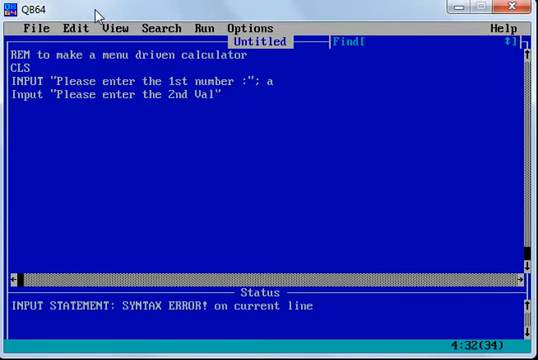
pyautogui.write('number :')
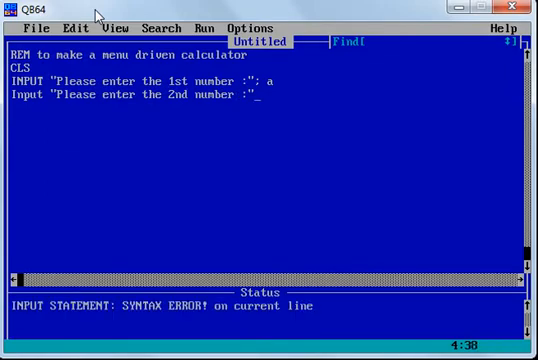
pyautogui.write('b')
pyautogui.click(265, 121)
pyautogui.write('p')
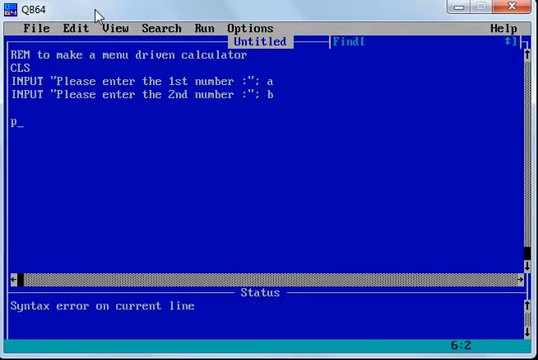
# Add PRINT lines "Menu Selection" and "Press 1. For Addition", then duplicate the option line
pyautogui.write('rint')
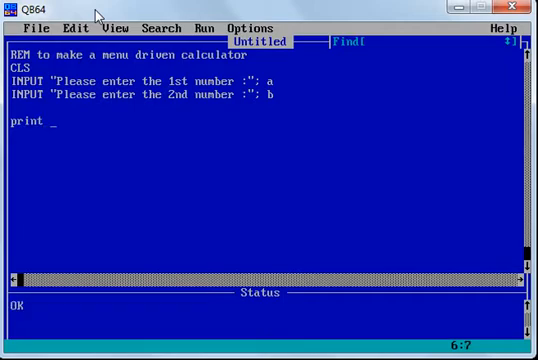
pyautogui.write('""')
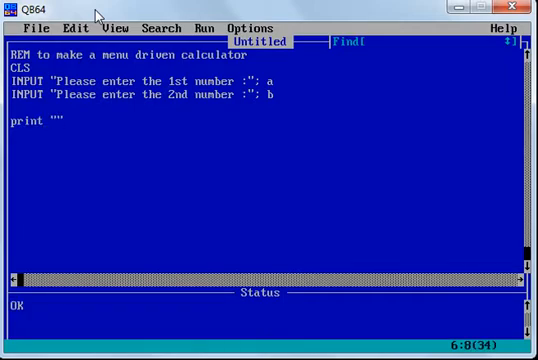
pyautogui.write('Menu')
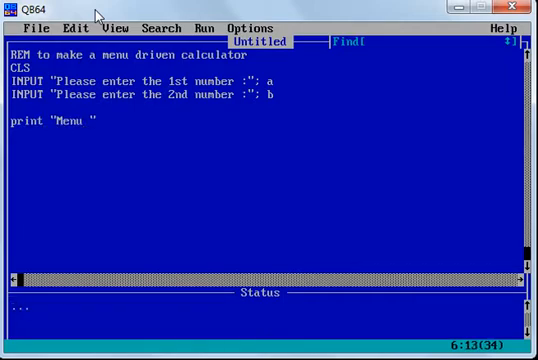
pyautogui.write('Selection')
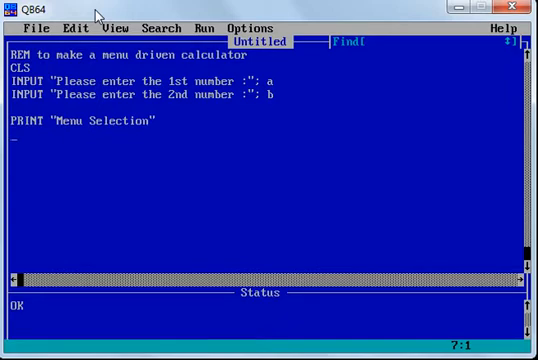
pyautogui.write('print')
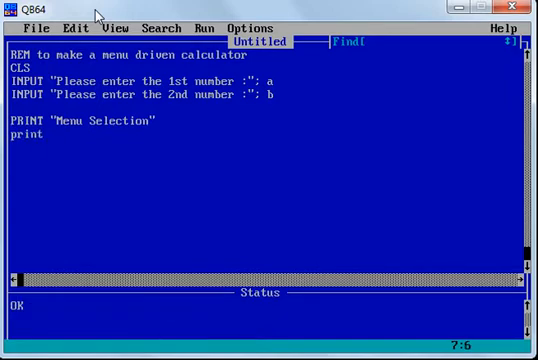
pyautogui.write('"')
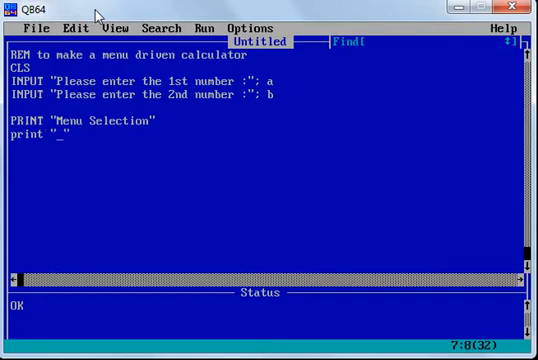
pyautogui.write('Press1')
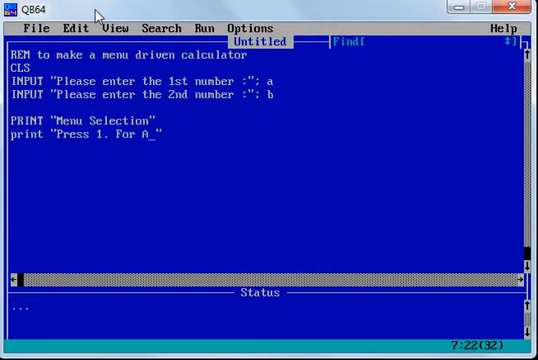
pyautogui.write('ddition')
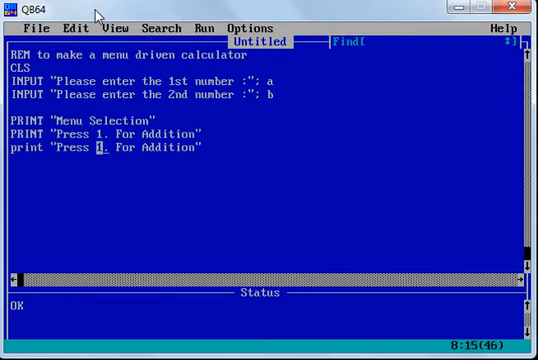
# Edit the copied line into "Press 2. For Subtraction"
pyautogui.write('2')
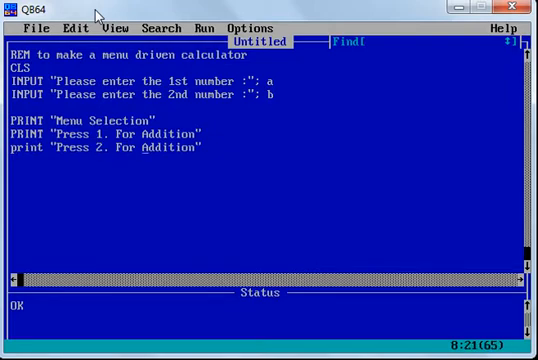
pyautogui.doubleClick(170, 147)
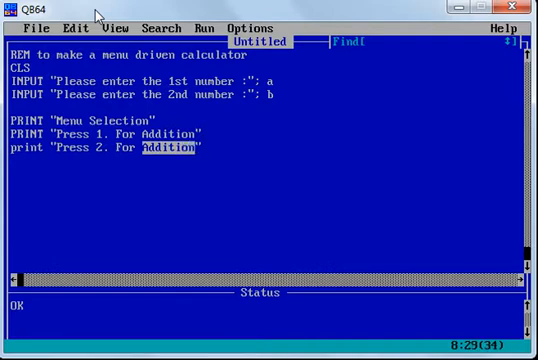
pyautogui.write('S')
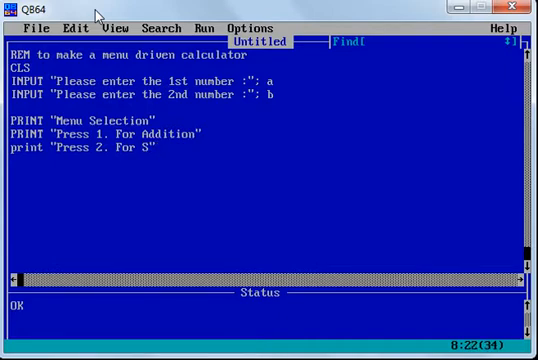
pyautogui.write('ubtra')
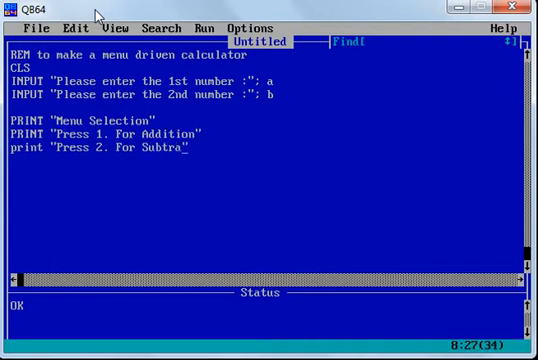
pyautogui.write('ction"')
pyautogui.click(109, 159)
pyautogui.write('print "Press 3. For Addition')
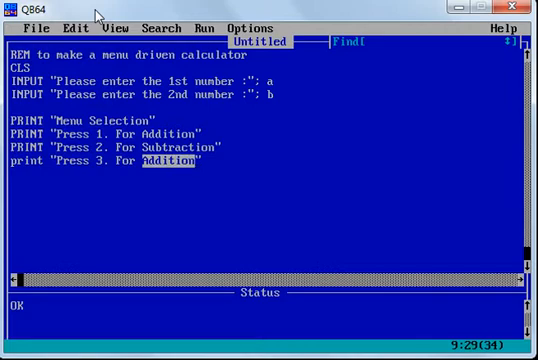
# Add menu options "3. For Multiplication" and "4. For Division"
pyautogui.write('Multipli')
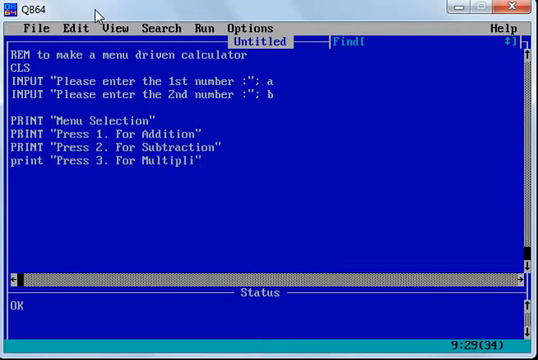
pyautogui.write('cation"')
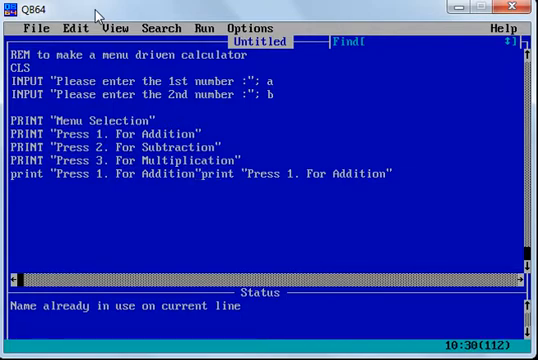
pyautogui.press('enter')
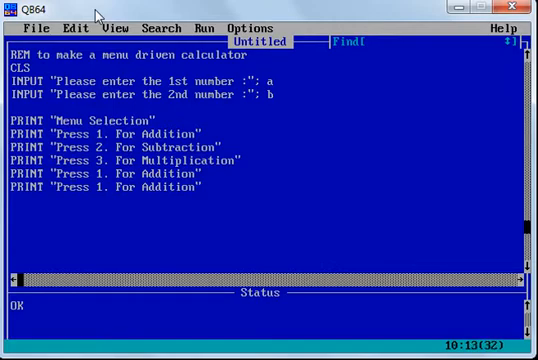
pyautogui.write('4')
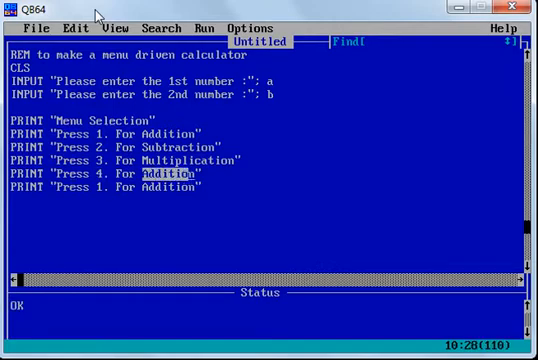
pyautogui.write('Divis')
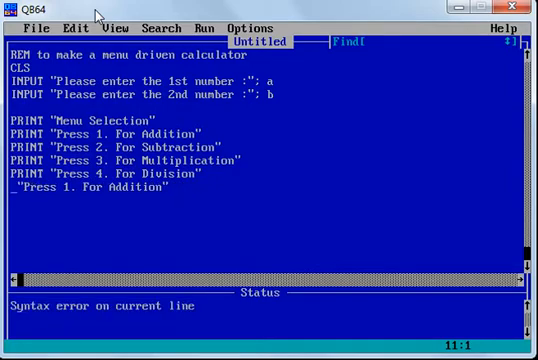
# Replace the leftover line with INPUT "Please enter your choice :"; ch
pyautogui.write('input "P')
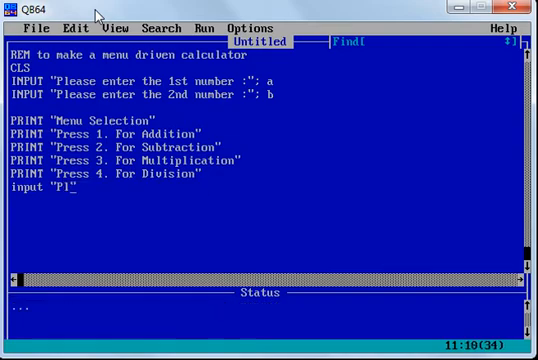
pyautogui.write('lease enter"')
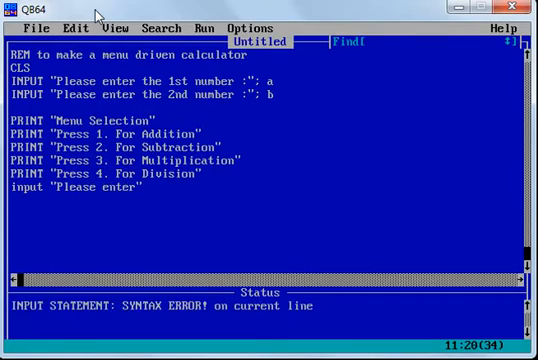
pyautogui.write('your c')
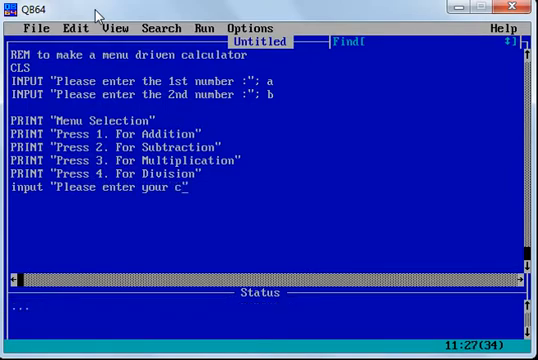
pyautogui.write('hoice"')
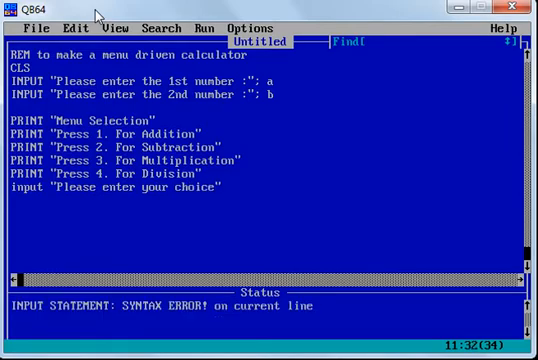
pyautogui.write(':"')
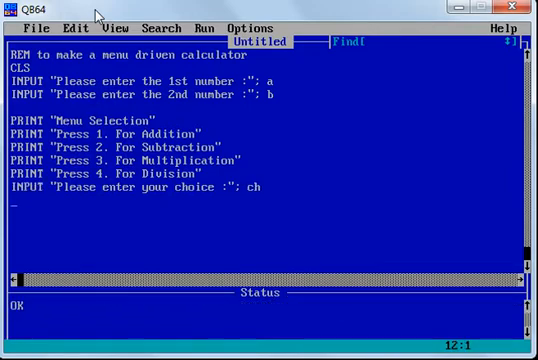
pyautogui.press('Down')
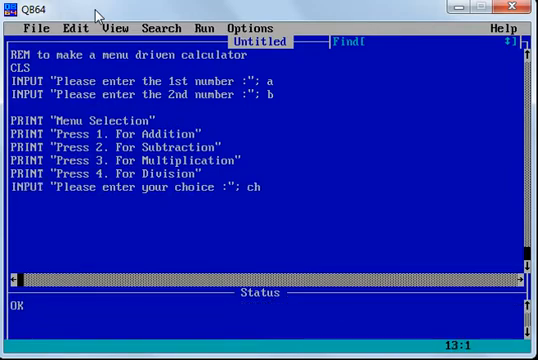
# Open the decision block with IF ch = 1 THEN
pyautogui.write('if')
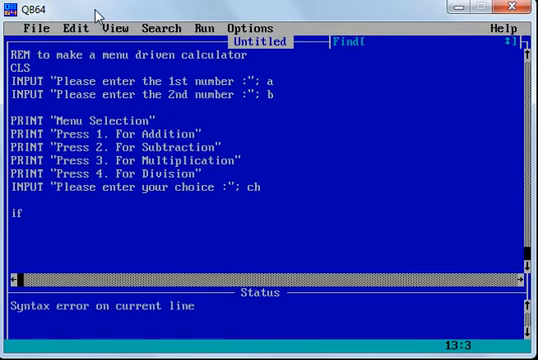
pyautogui.write('a')
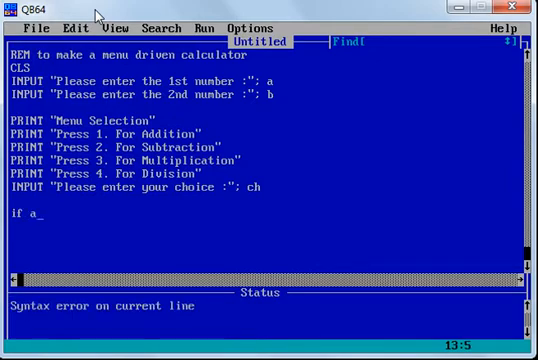
pyautogui.press('Backspace')
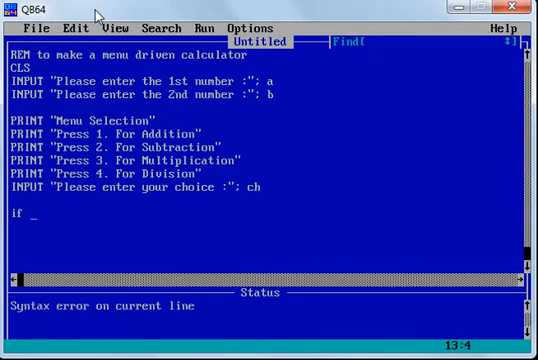
pyautogui.write('ch=')
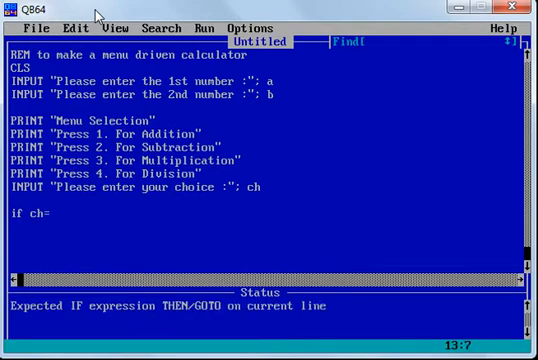
pyautogui.write('1 then')
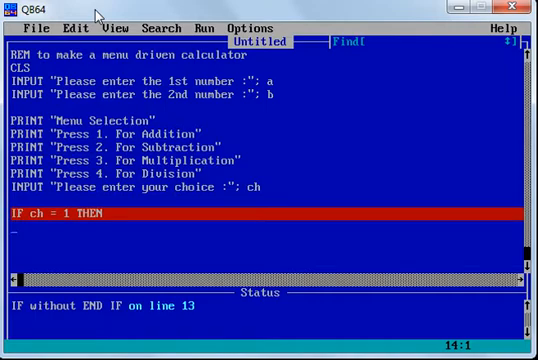
pyautogui.write('r')
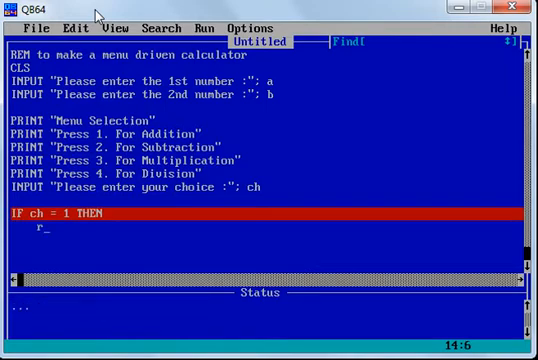
pyautogui.write('e')
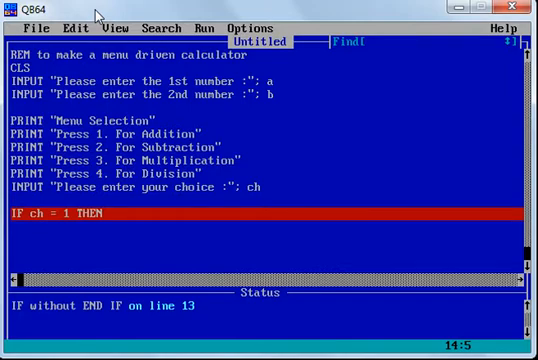
pyautogui.press('Enter')
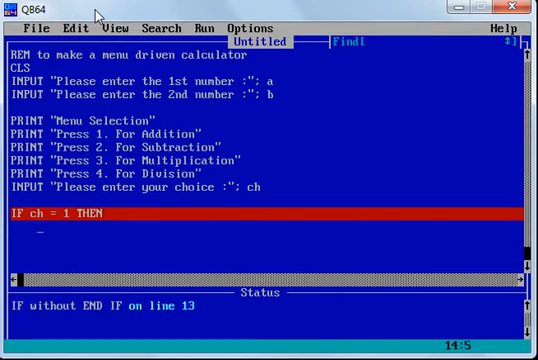
# Compute LET res = a + b and PRINT "The Sum is :"; res
pyautogui.write('let re')
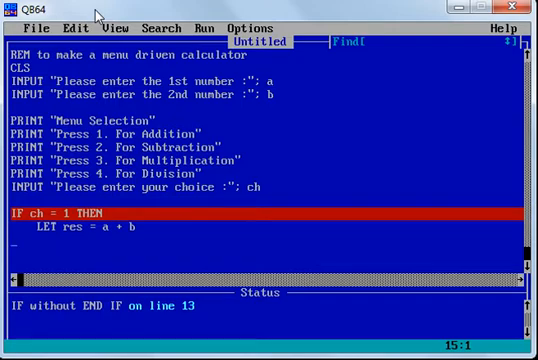
pyautogui.write('print "')
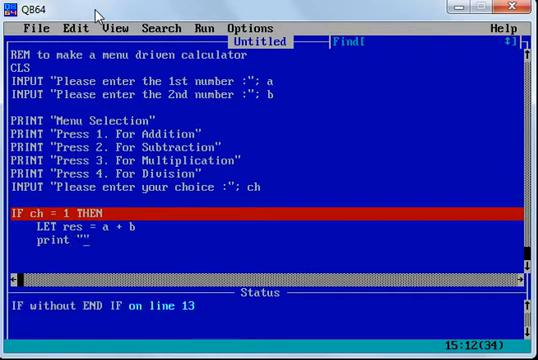
pyautogui.write('Pri')
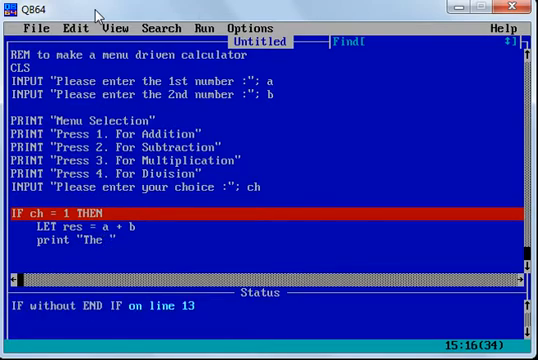
pyautogui.write('Sym')
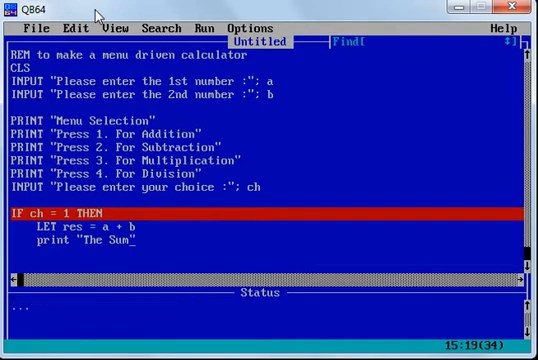
pyautogui.write('is :"; res')
pyautogui.write('els')
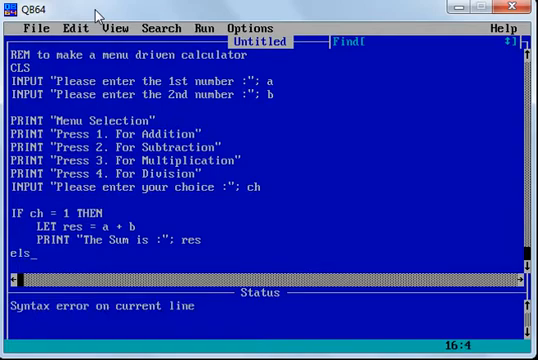
# Add ELSEIF branches for choice 2 (a - b) and choice 3 (a * b), printing res
pyautogui.write('eif')
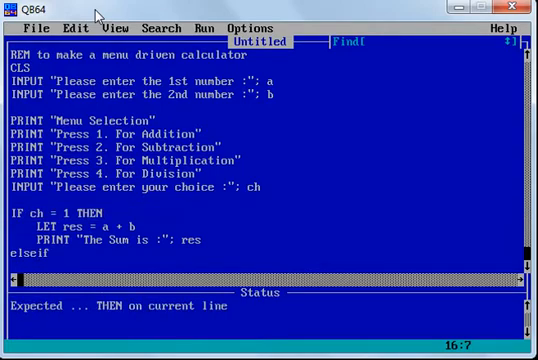
pyautogui.write('ch')
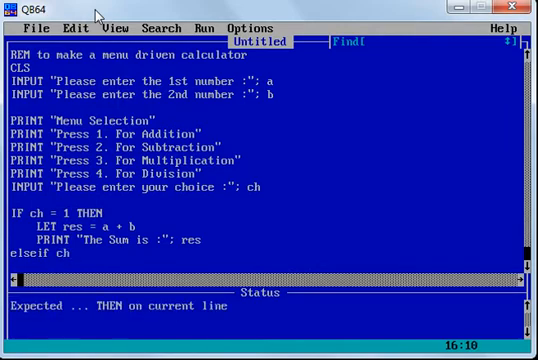
pyautogui.write('=2 ty')
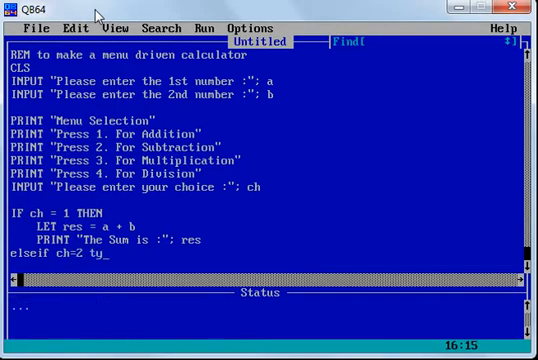
pyautogui.press('backspace')
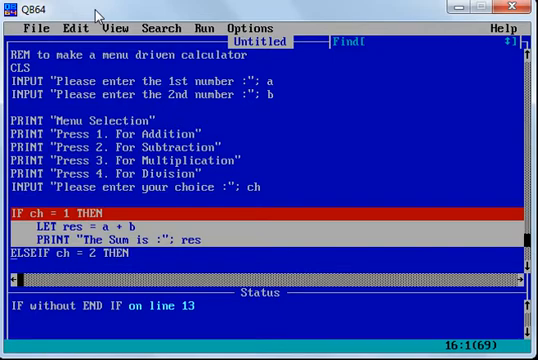
pyautogui.write('LET res = a + b')
pyautogui.write('PRINT "The Difference is :"; res')
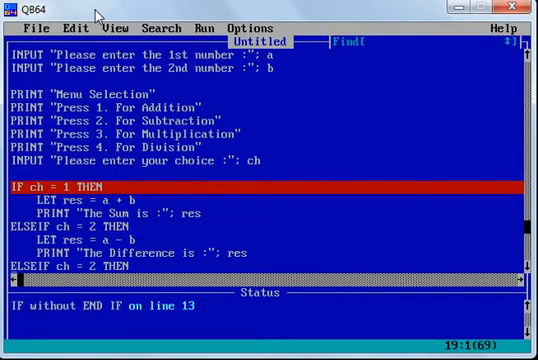
pyautogui.scroll(-3)
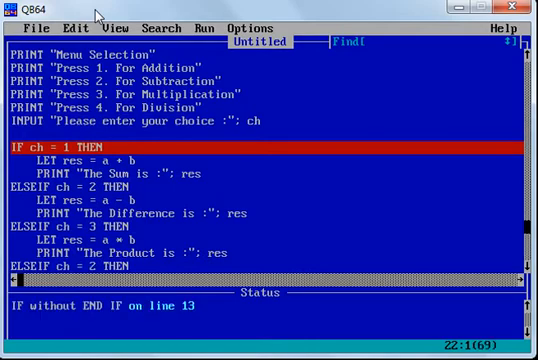
pyautogui.scroll(-3)
pyautogui.write('4')
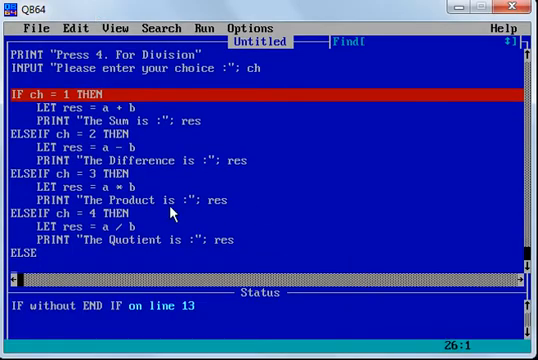
# Print "Wrong Input" in the ELSE branch and close the block with END IF
pyautogui.write('print "')
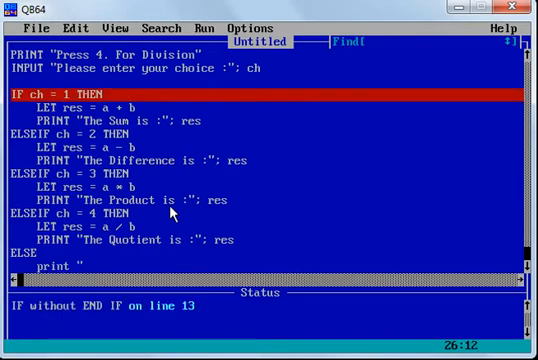
pyautogui.write('U"')
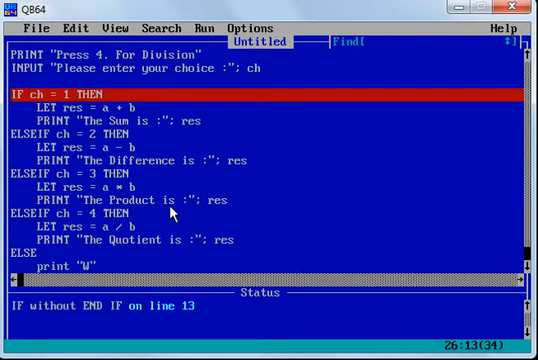
pyautogui.write('rong Inpu')
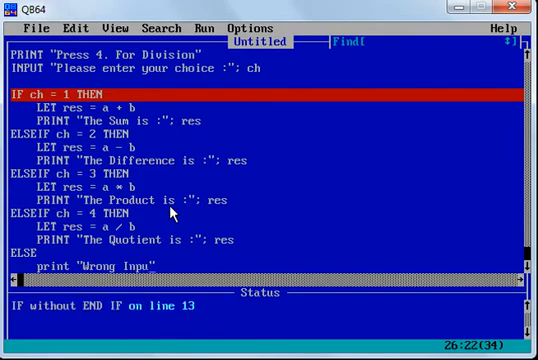
pyautogui.write('t')
pyautogui.write('end if')
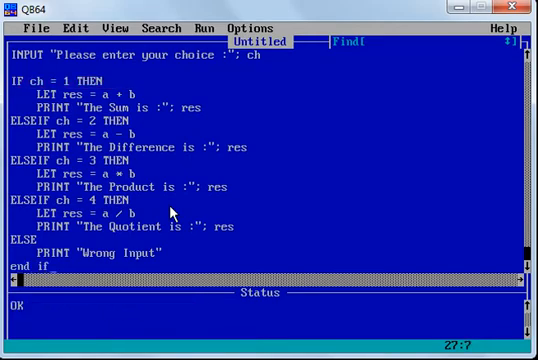
pyautogui.scroll(-3)
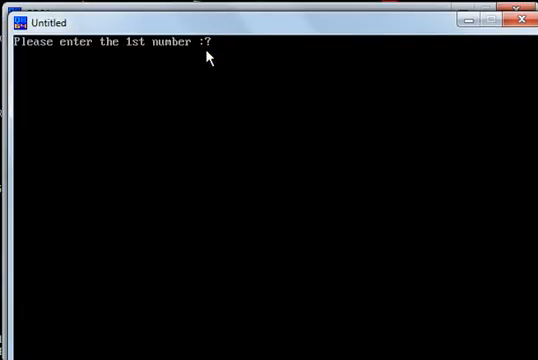
# Test-run with 20 and 30, choose 1 for addition, then add END
pyautogui.write('20')
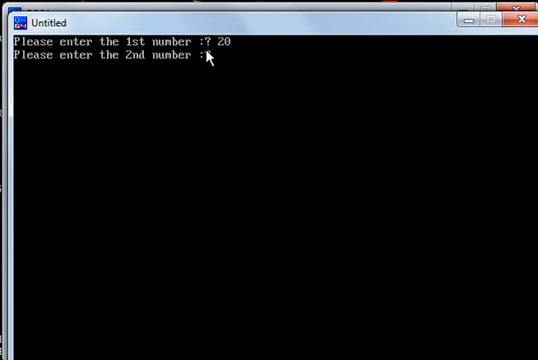
pyautogui.write('30')
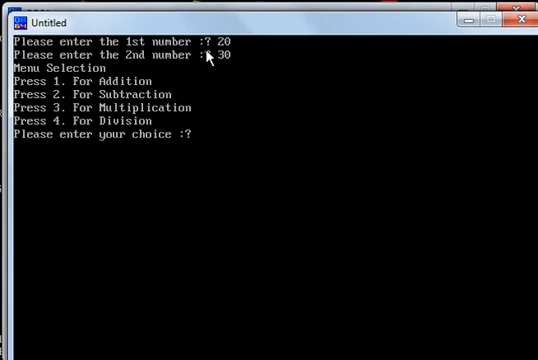
pyautogui.write('1')
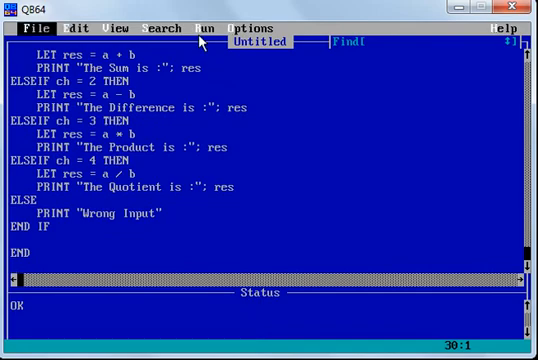
# Rerun the calculator with 30 and 10, choosing 4 for division
pyautogui.click(209, 27)
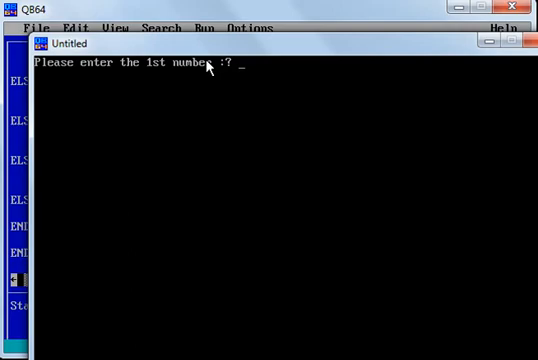
pyautogui.write('30')
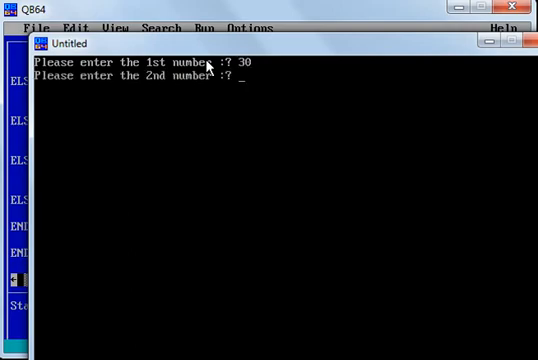
pyautogui.write('10')
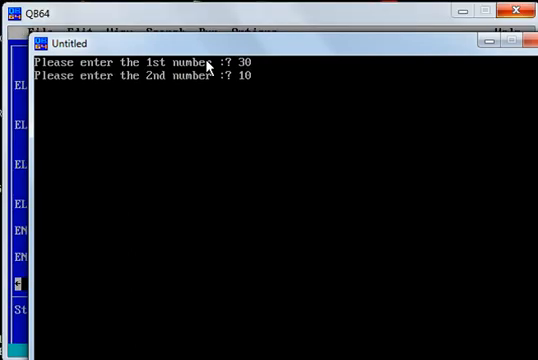
pyautogui.press('enter')
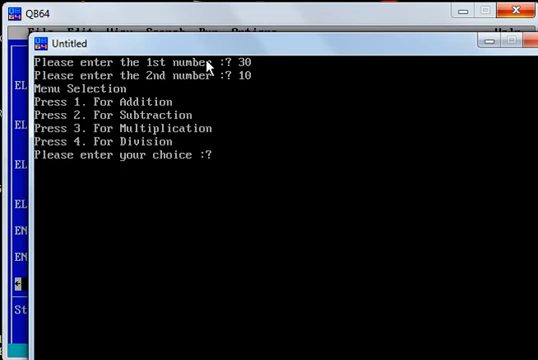
pyautogui.write('4')
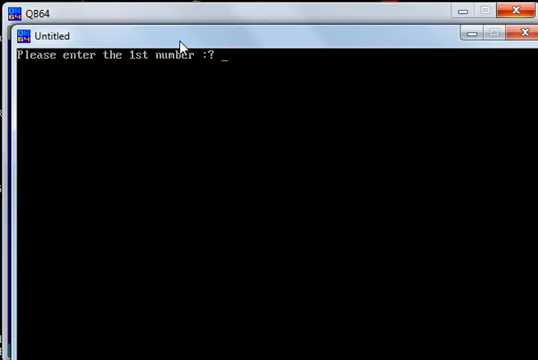
# Enter numbers 20 and 10, then the invalid menu choice 5
pyautogui.write('20')
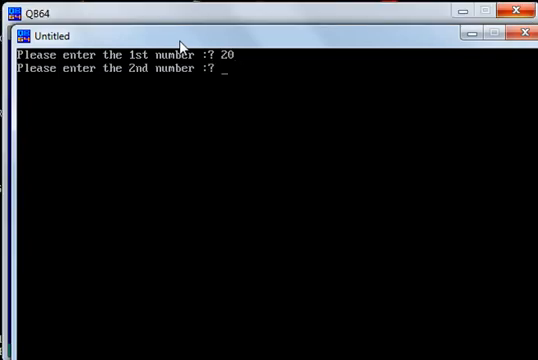
pyautogui.write('10')
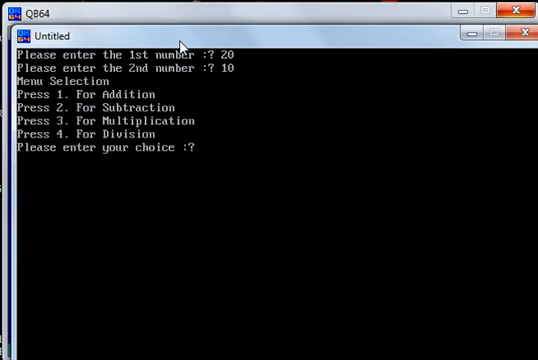
pyautogui.write('5')
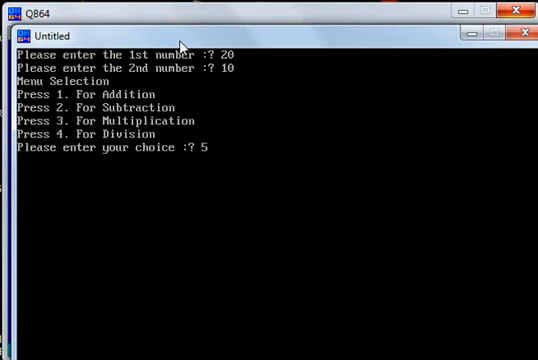